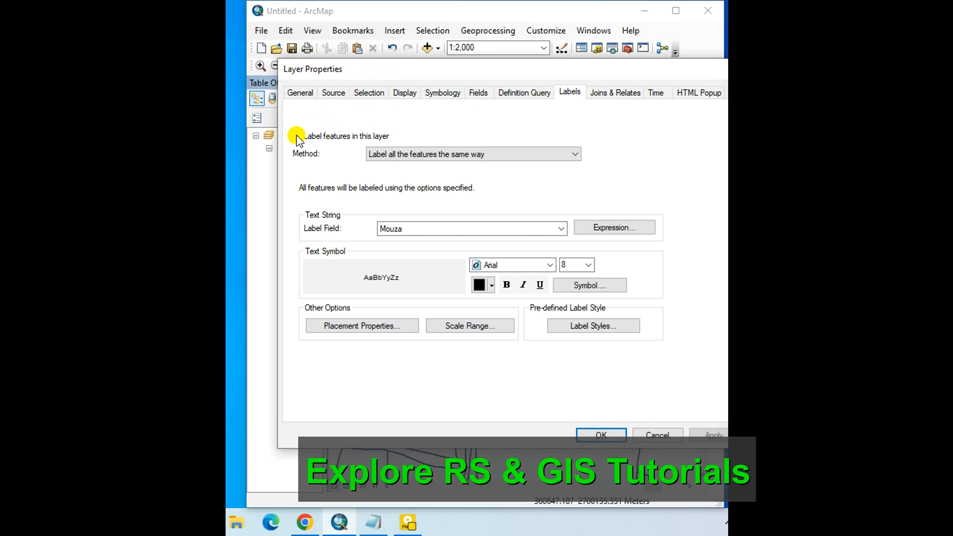
Turn on 'Label features in this layer' for the Mouza layer so parcels show Mouza names.
{"action": "left_click", "coordinate": [558, 228]}
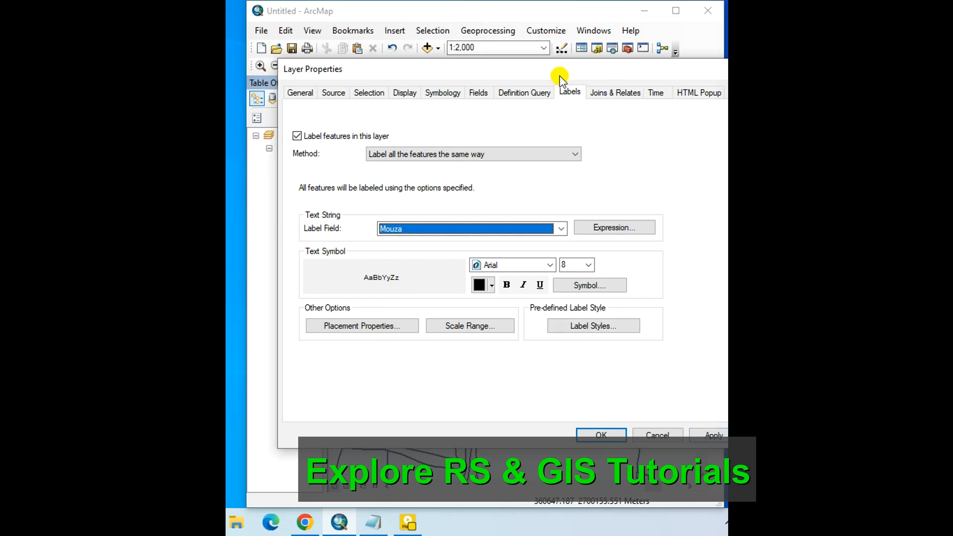
{"action": "left_click", "coordinate": [601, 434]}
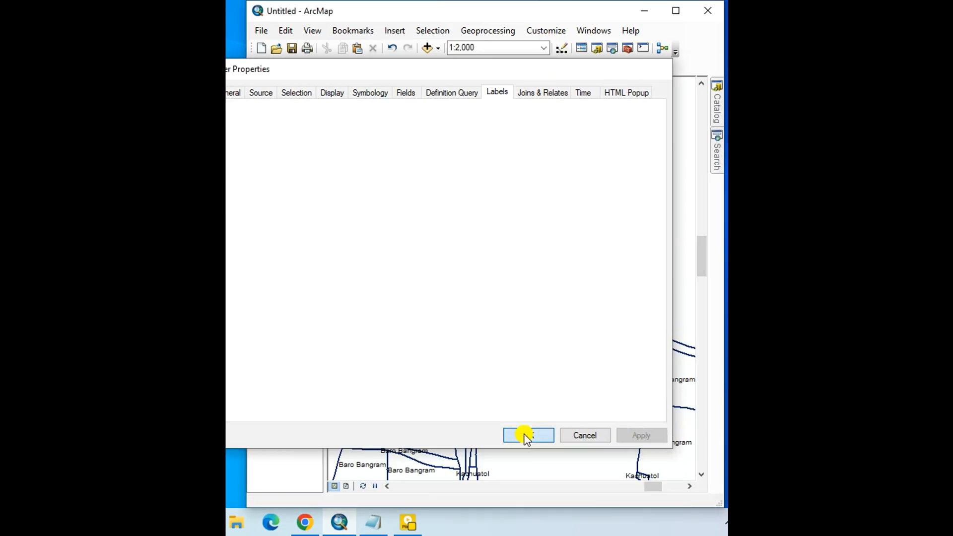
{"action": "left_click", "coordinate": [527, 435]}
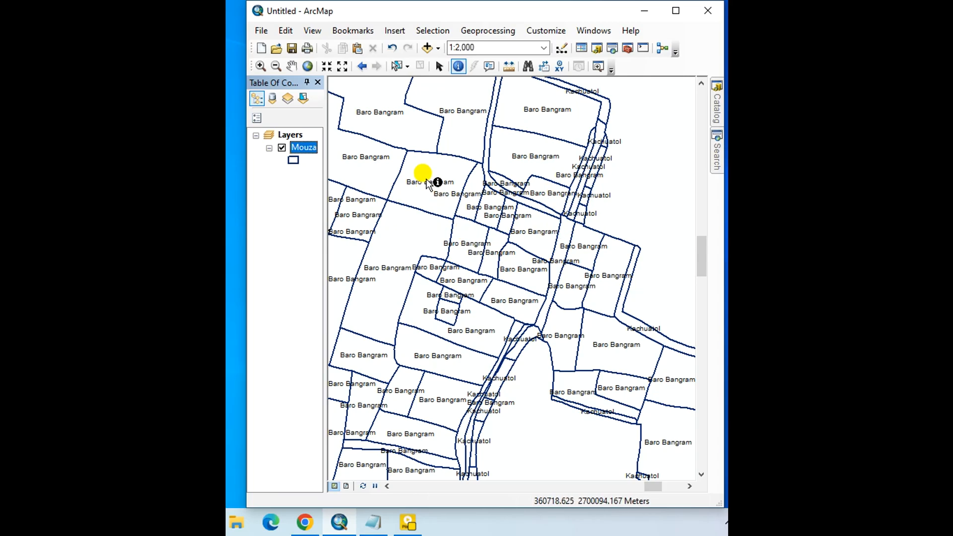
{"action": "mouse_move", "coordinate": [486, 229]}
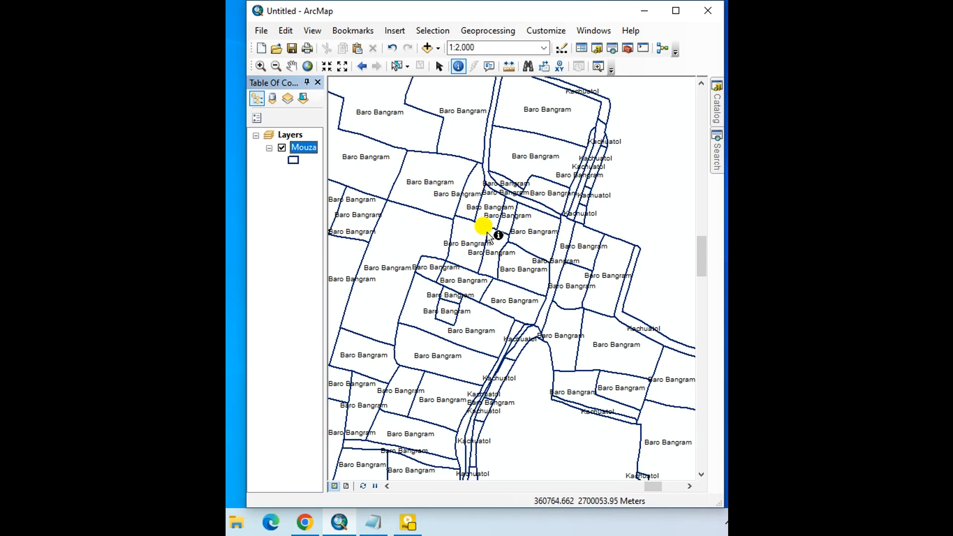
{"action": "right_click", "coordinate": [304, 147]}
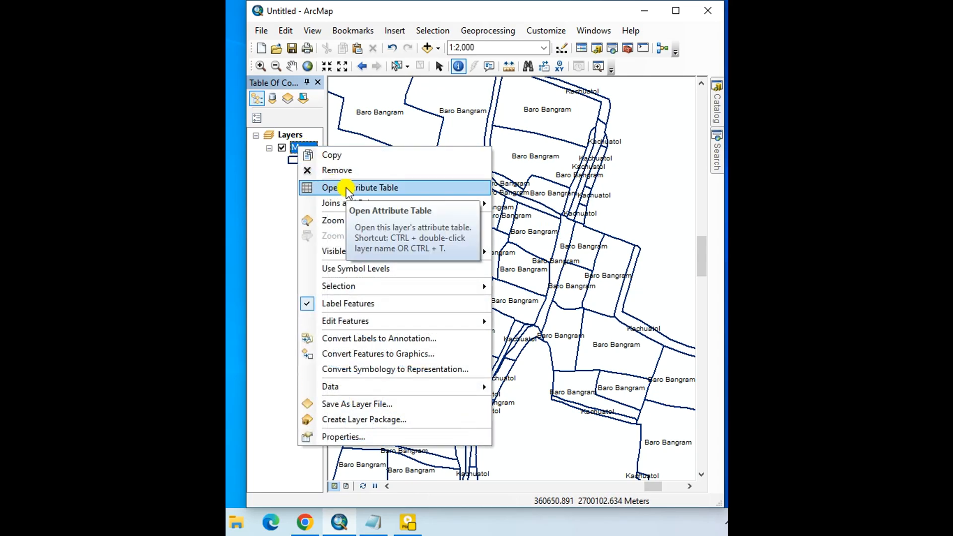
{"action": "left_click", "coordinate": [358, 187]}
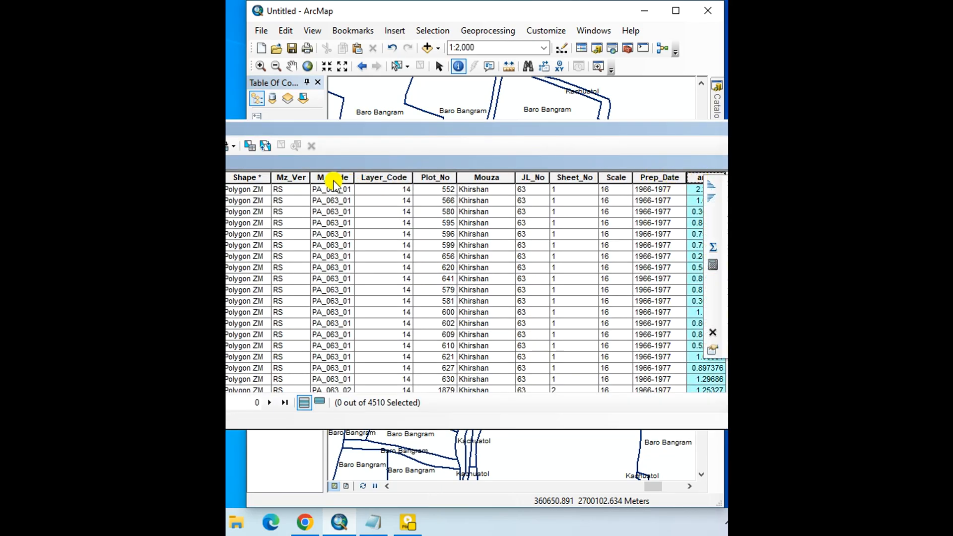
{"action": "mouse_move", "coordinate": [484, 177]}
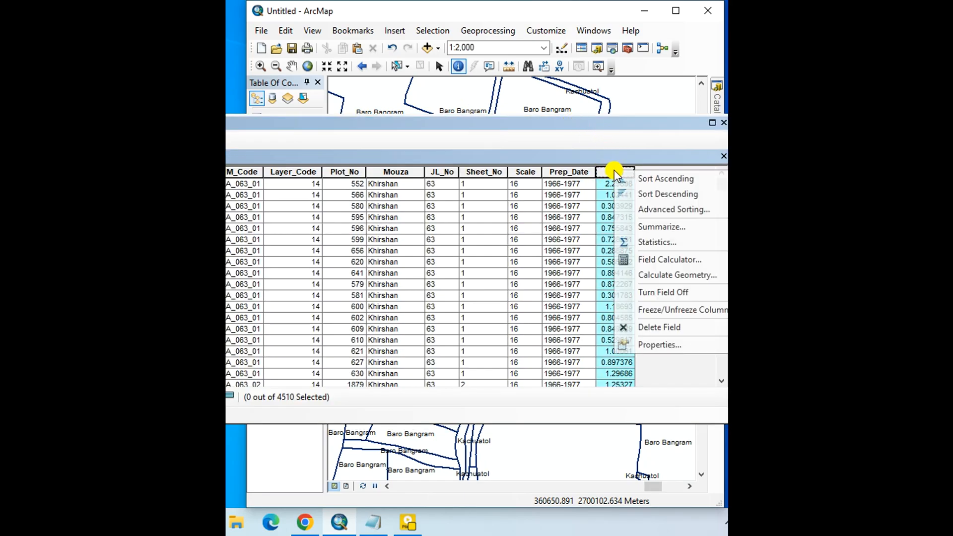
{"action": "left_click", "coordinate": [659, 344]}
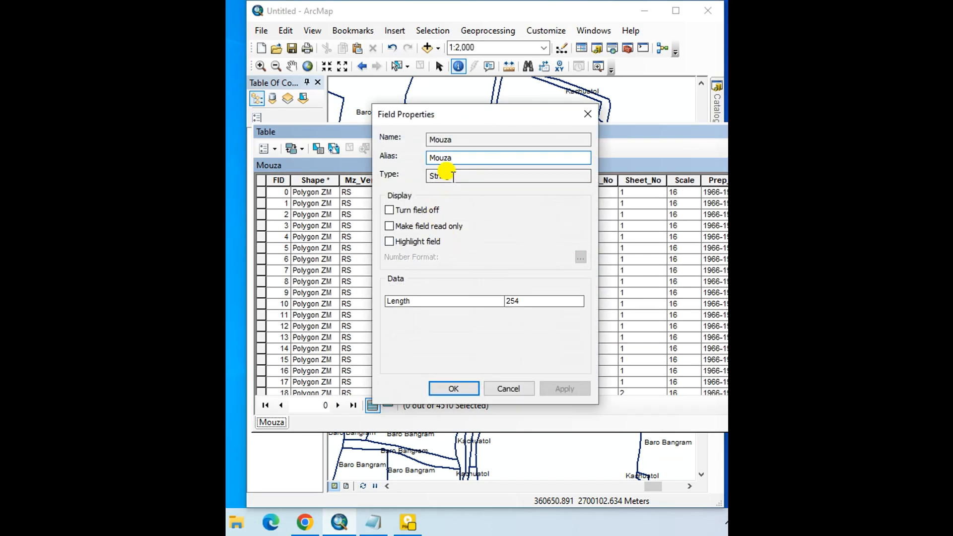
{"action": "left_click", "coordinate": [453, 388]}
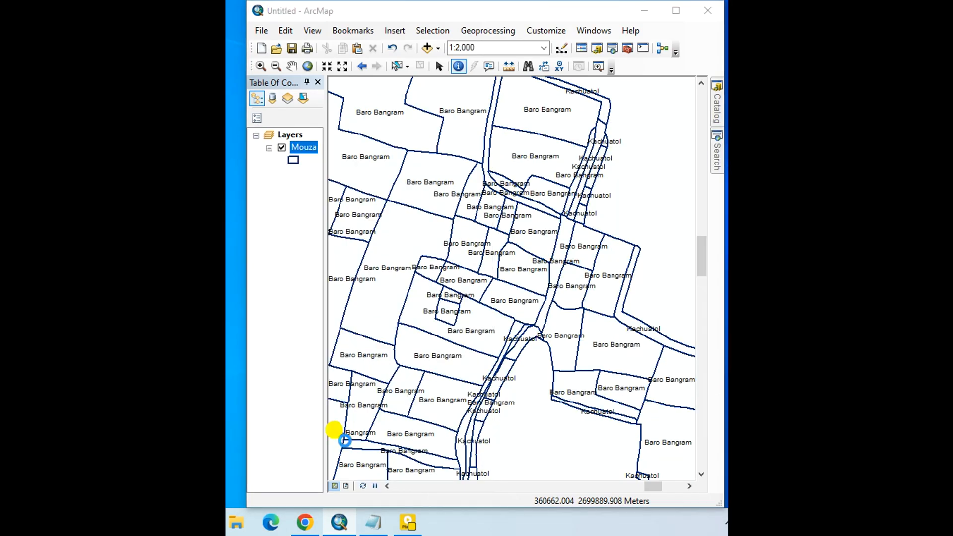
Switch the Mouza label expression to the Python parser in advanced mode.
{"action": "double_click", "coordinate": [304, 147]}
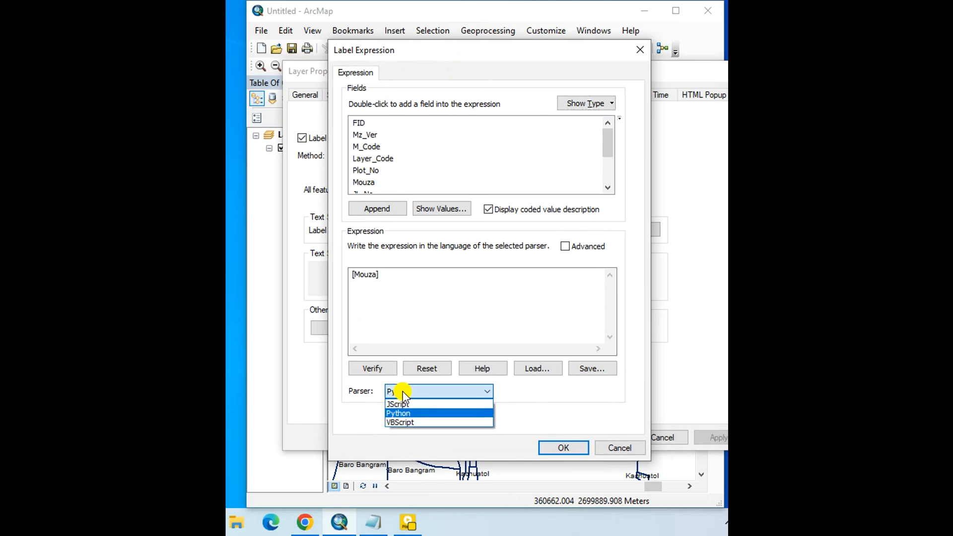
{"action": "left_click", "coordinate": [398, 413]}
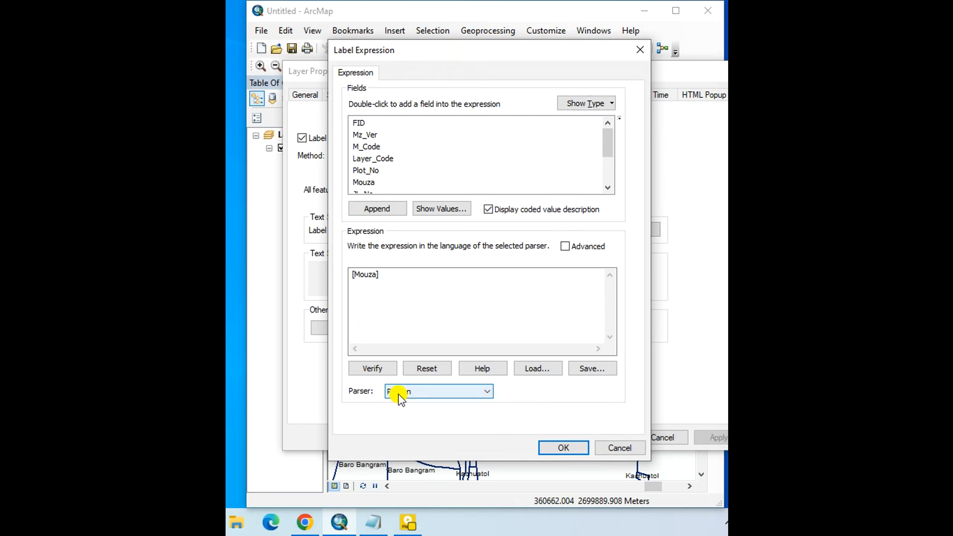
{"action": "left_click", "coordinate": [565, 246]}
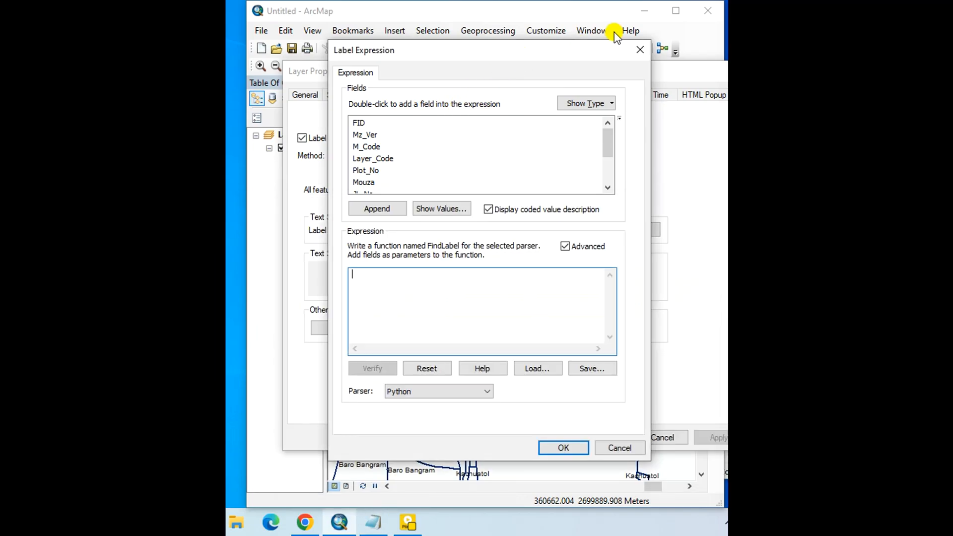
Write FindLabel([Mouza], [area]) returning names red below 0.50 area and green from 0.50 to 1.0.
{"action": "type", "text": "def FindLabel([Mouza], [area]):"}
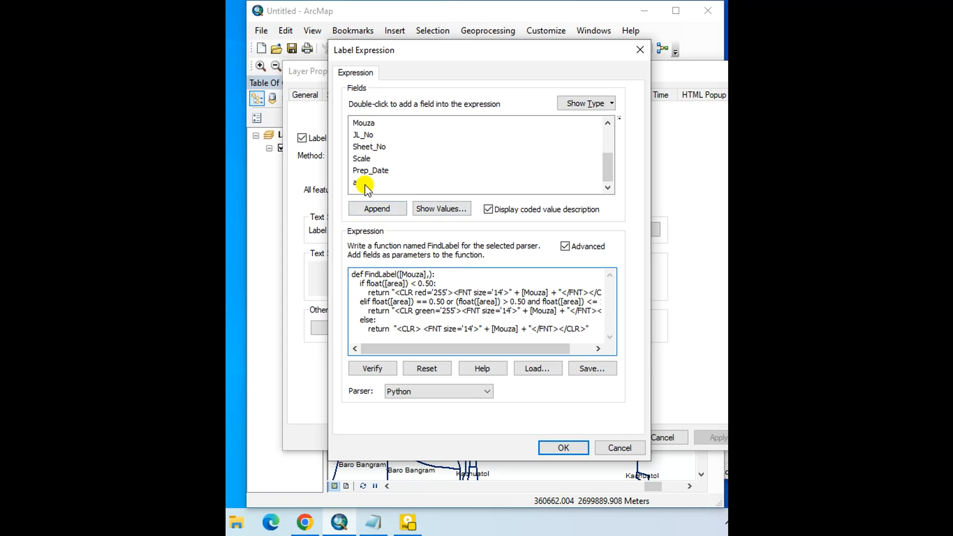
{"action": "double_click", "coordinate": [360, 182]}
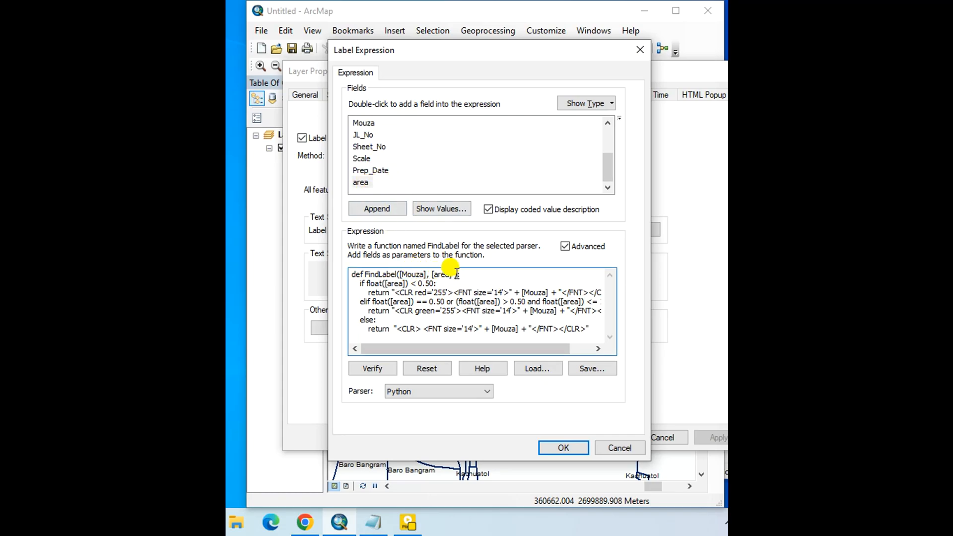
{"action": "double_click", "coordinate": [395, 283]}
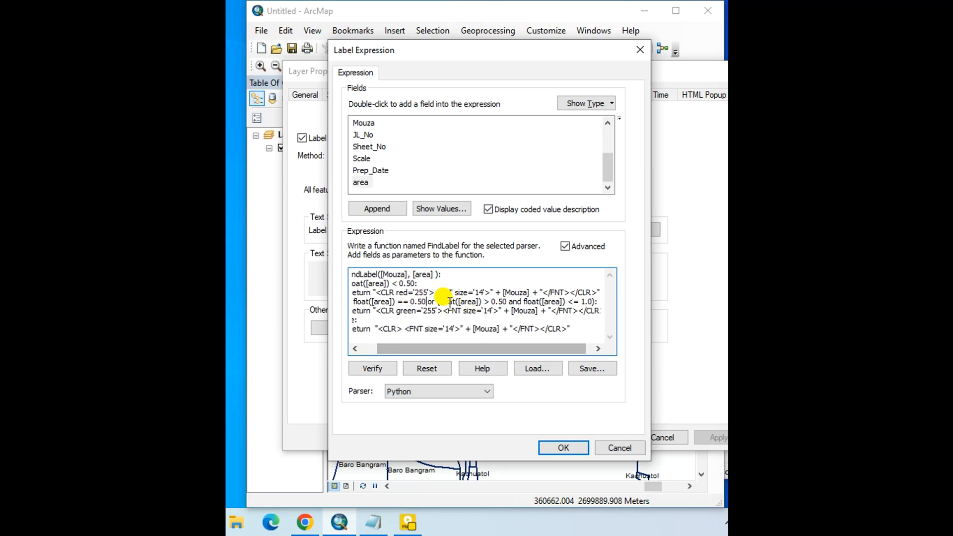
{"action": "double_click", "coordinate": [458, 301]}
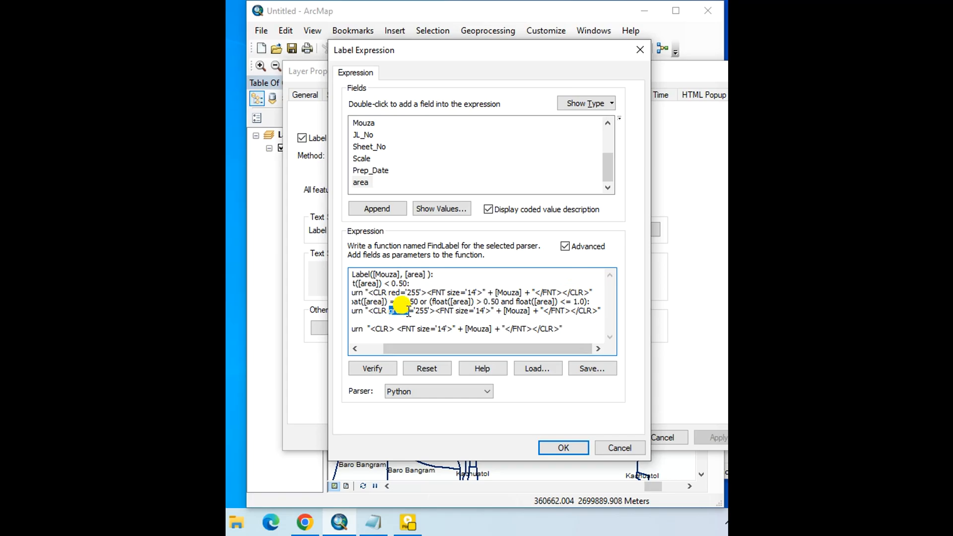
Verify the FindLabel expression is valid and dismiss the result.
{"action": "left_click", "coordinate": [371, 368]}
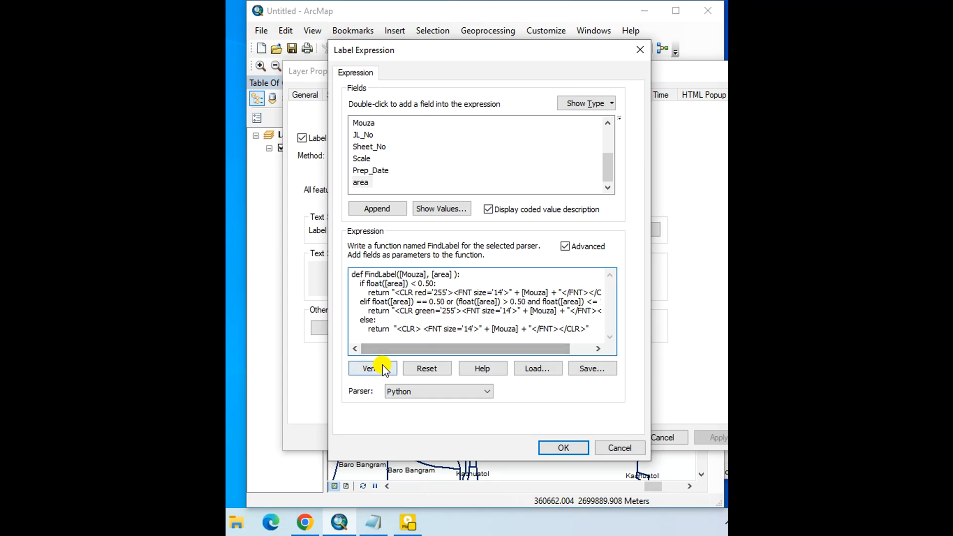
{"action": "left_click", "coordinate": [371, 369]}
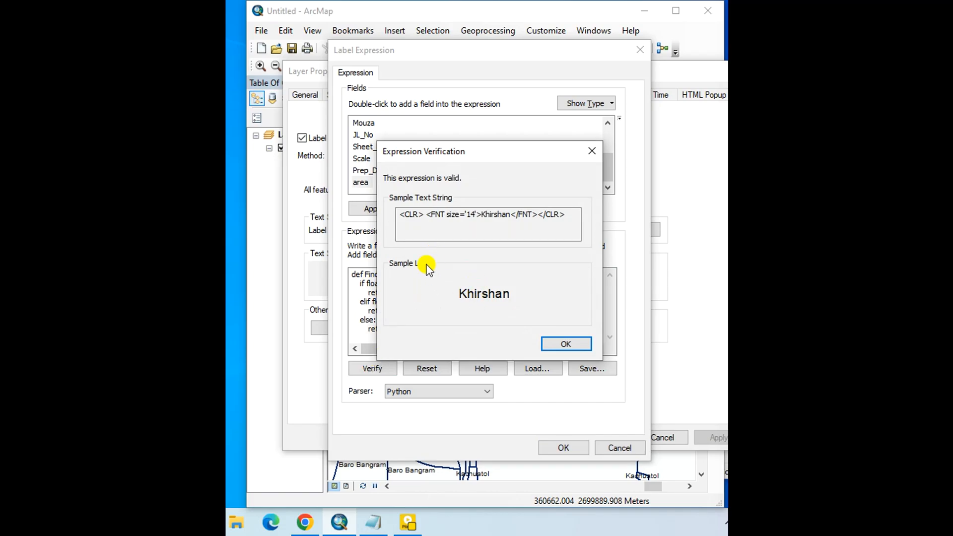
{"action": "left_click", "coordinate": [564, 344]}
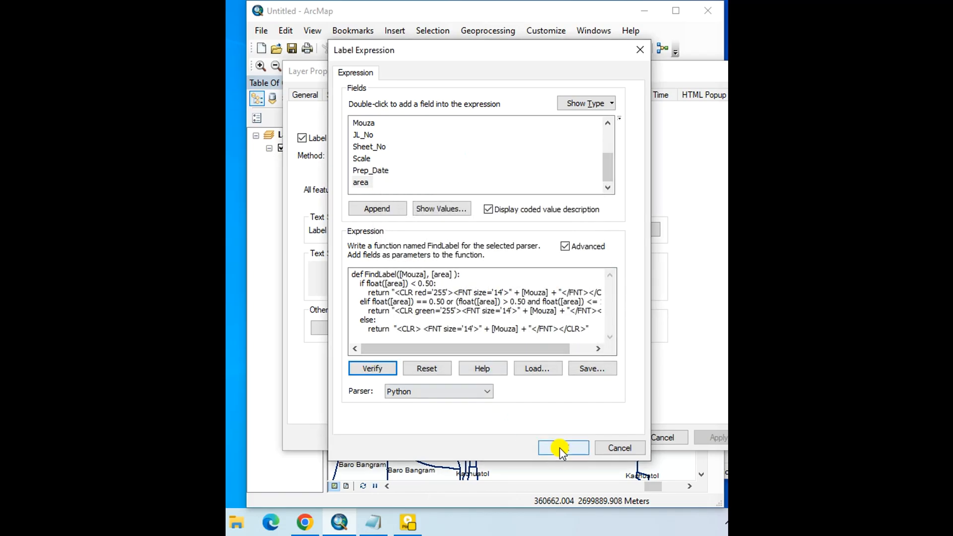
Apply the expression so Mouza labels draw red or green by area, zooming to check.
{"action": "left_click", "coordinate": [561, 447]}
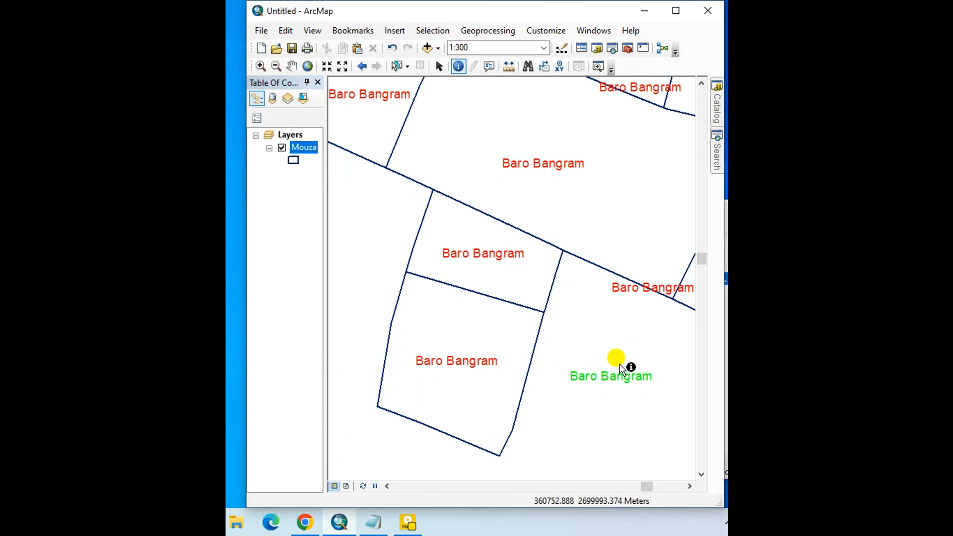
{"action": "scroll", "scroll_direction": "down", "scroll_amount": 3}
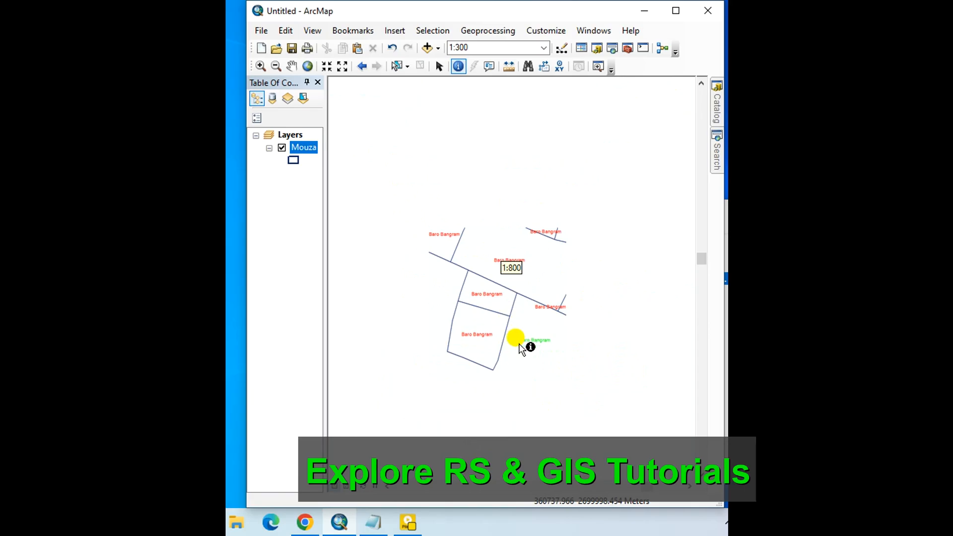